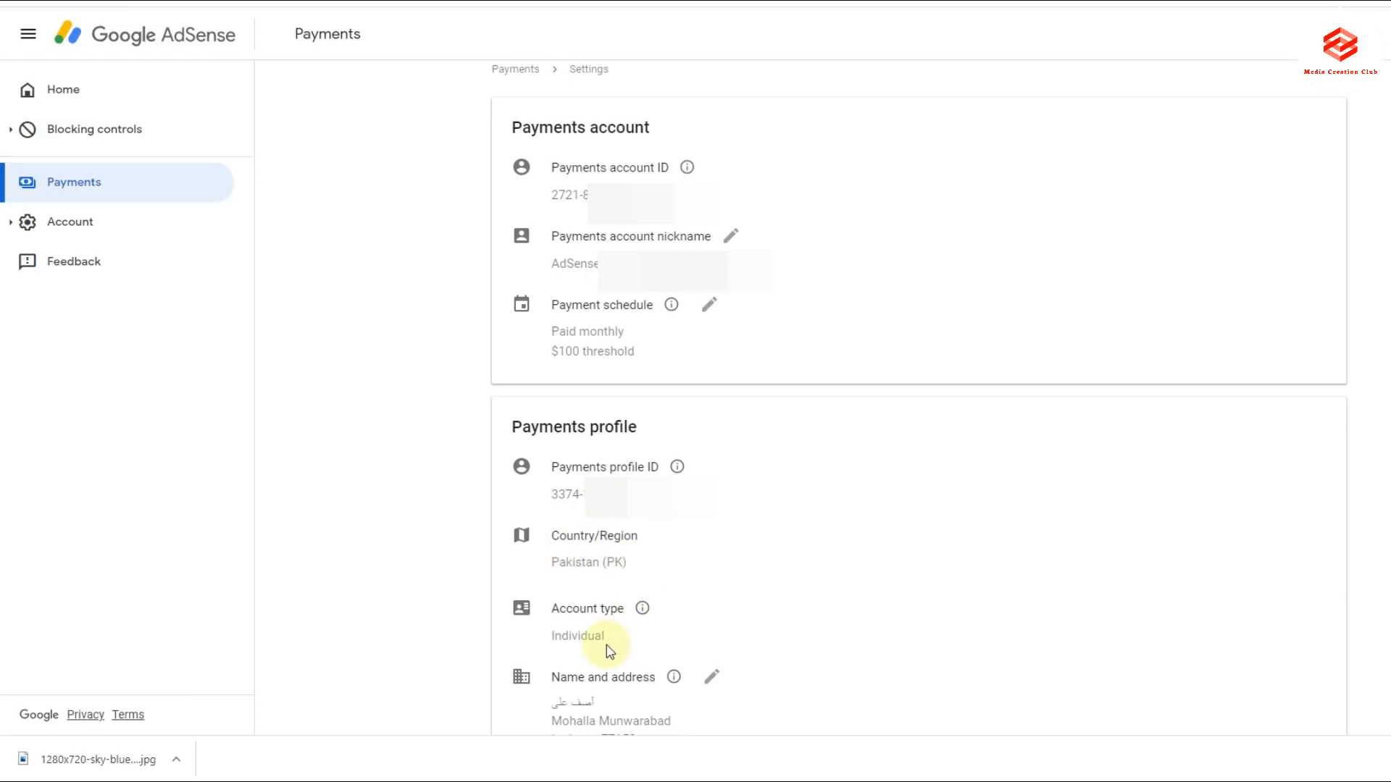
Scroll to the United States tax info and open Manage tax info to review the approved W-8BEN
scroll("down", 3)
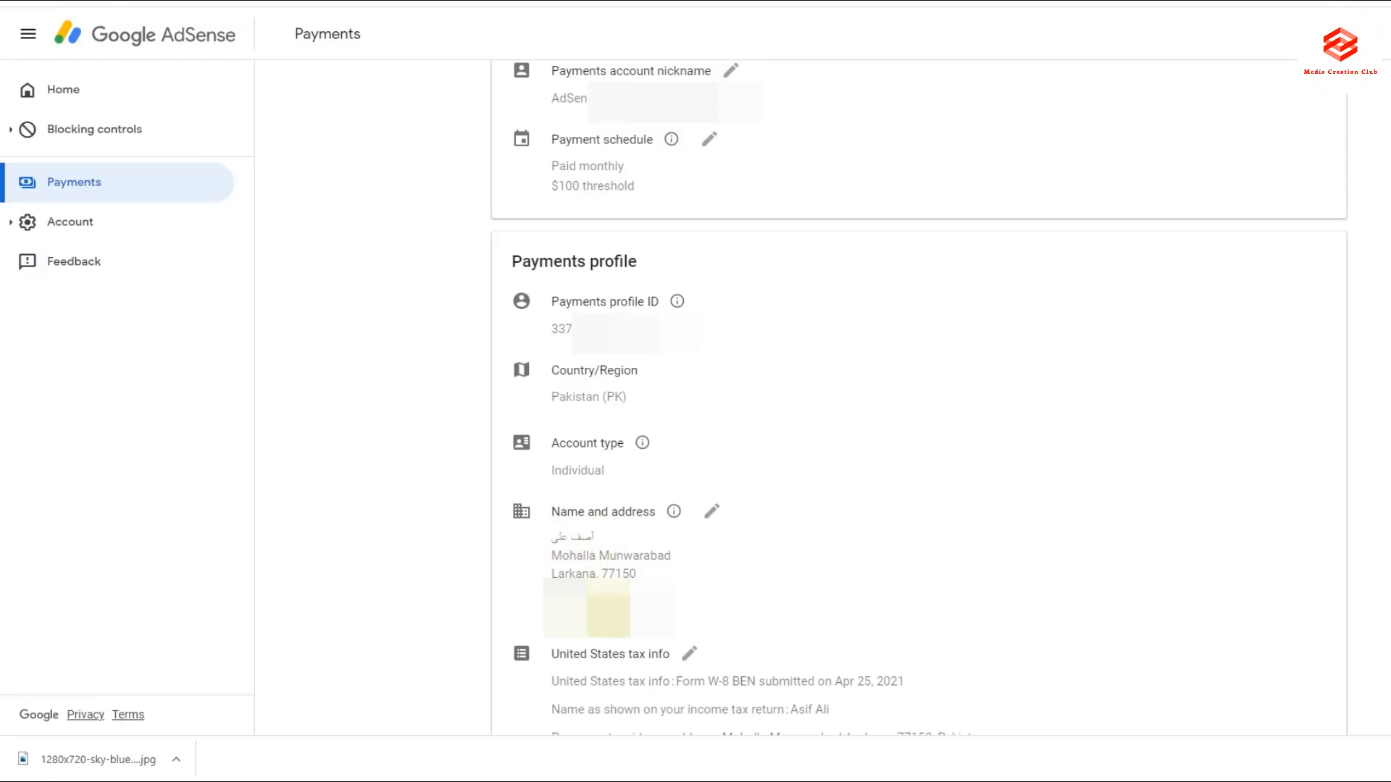
scroll("down", 3)
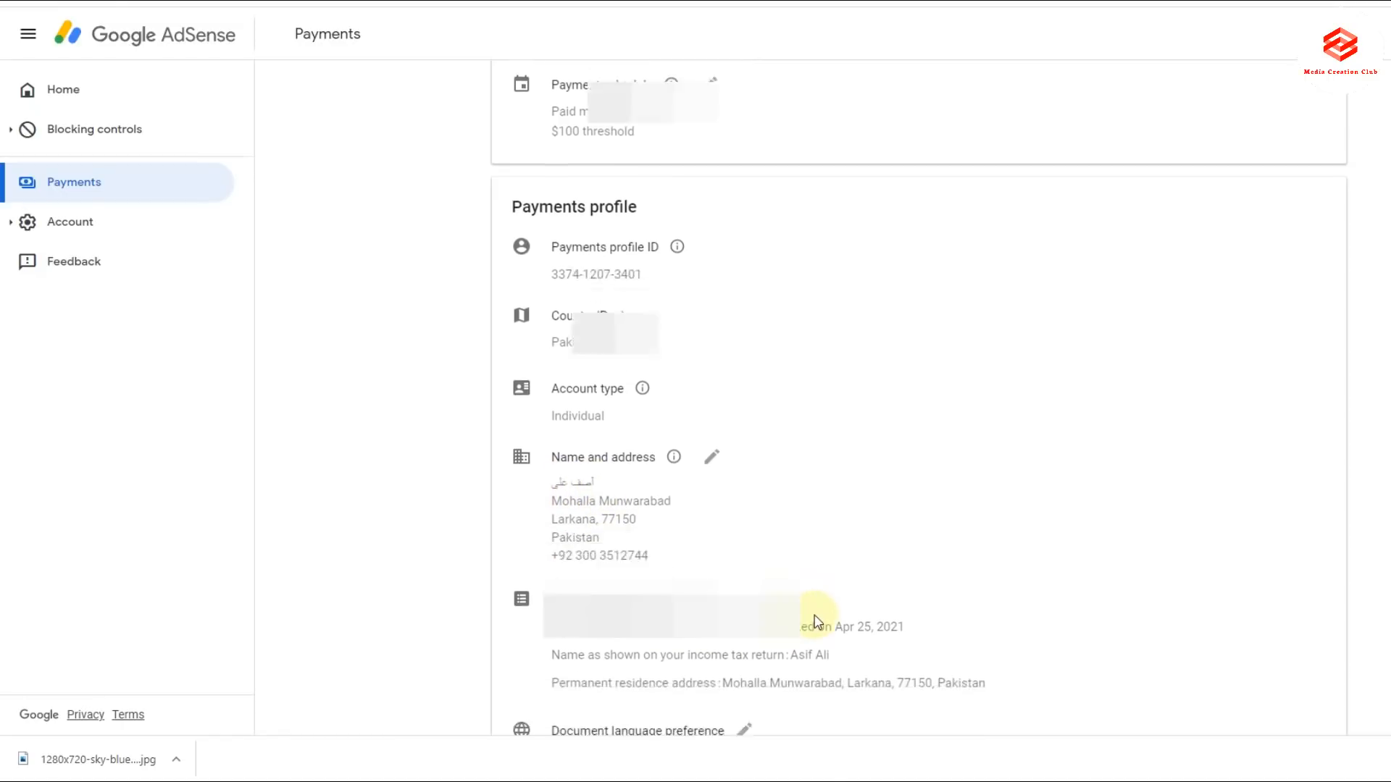
scroll("down", 3)
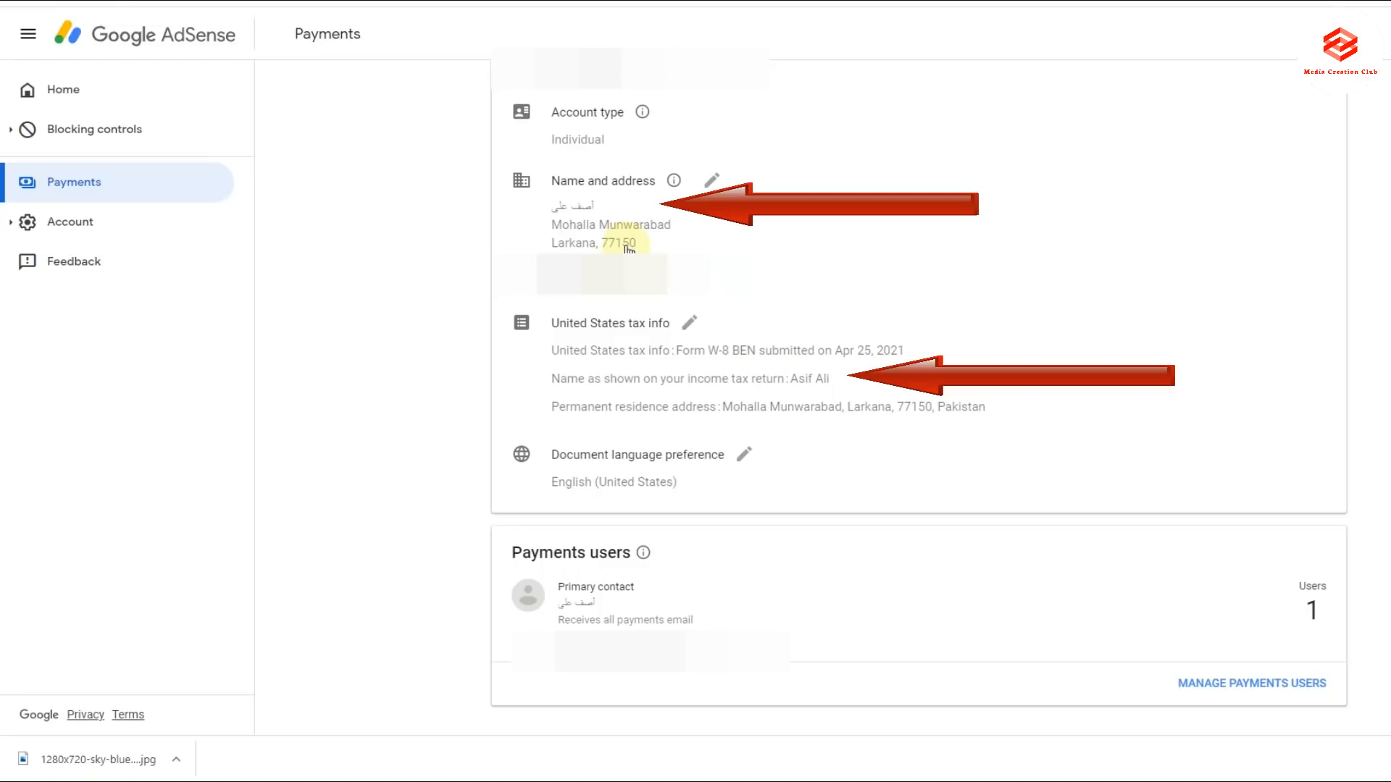
mouse_move(572, 187)
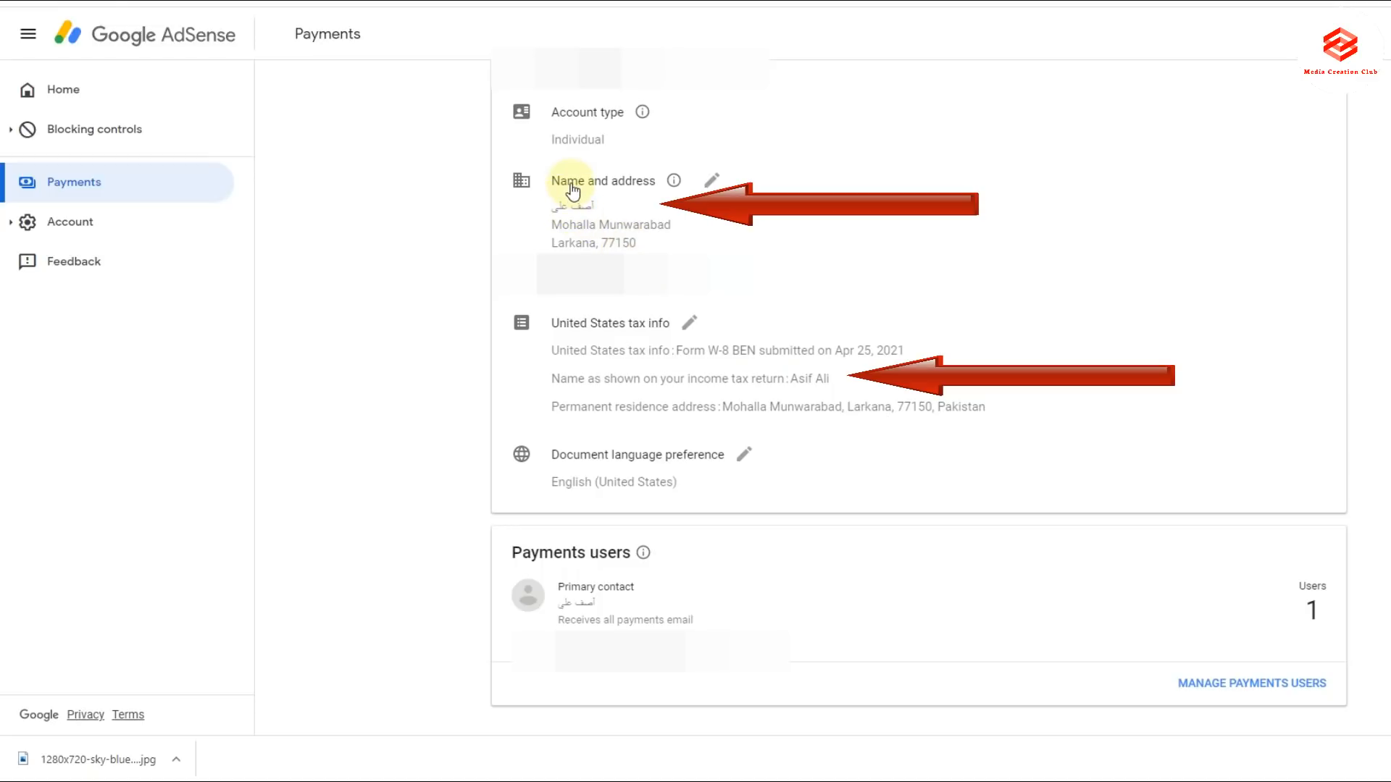
mouse_move(711, 357)
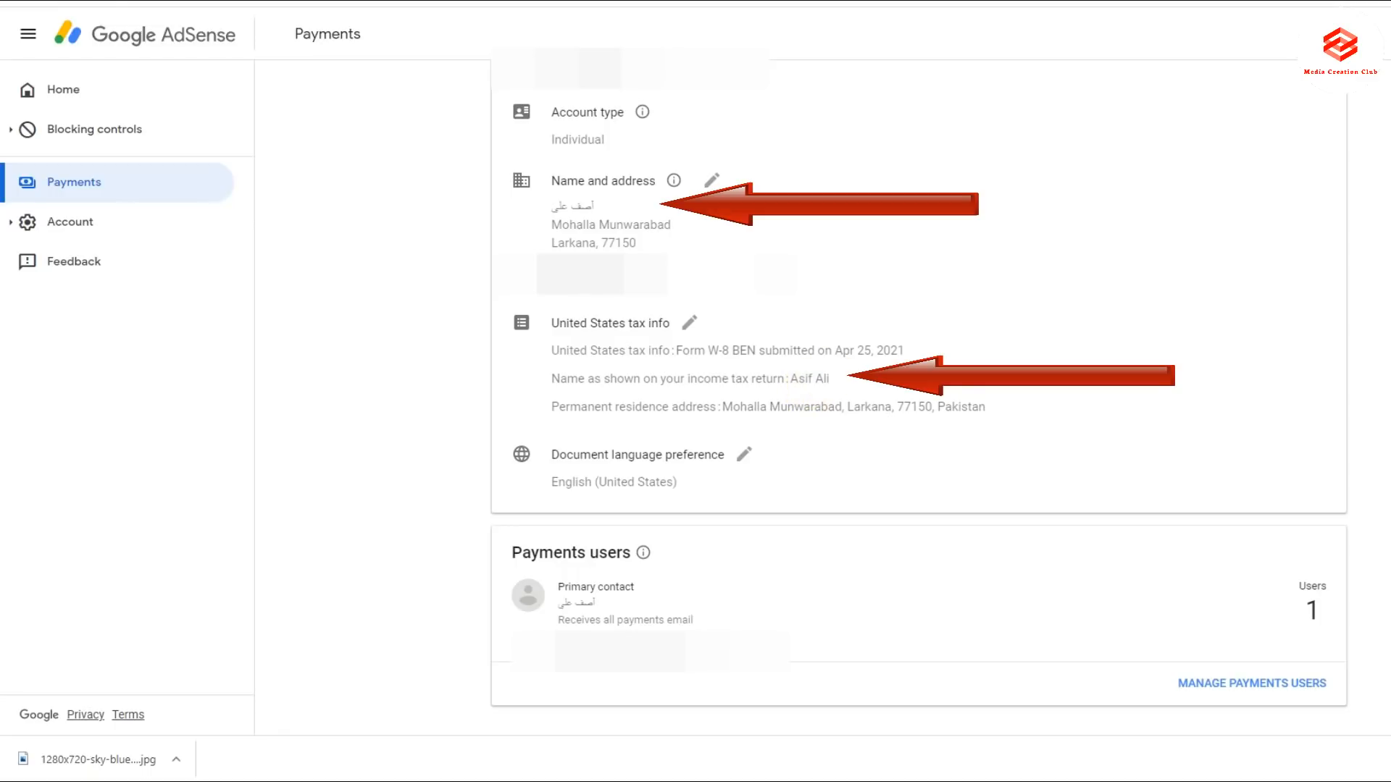
left_click(688, 322)
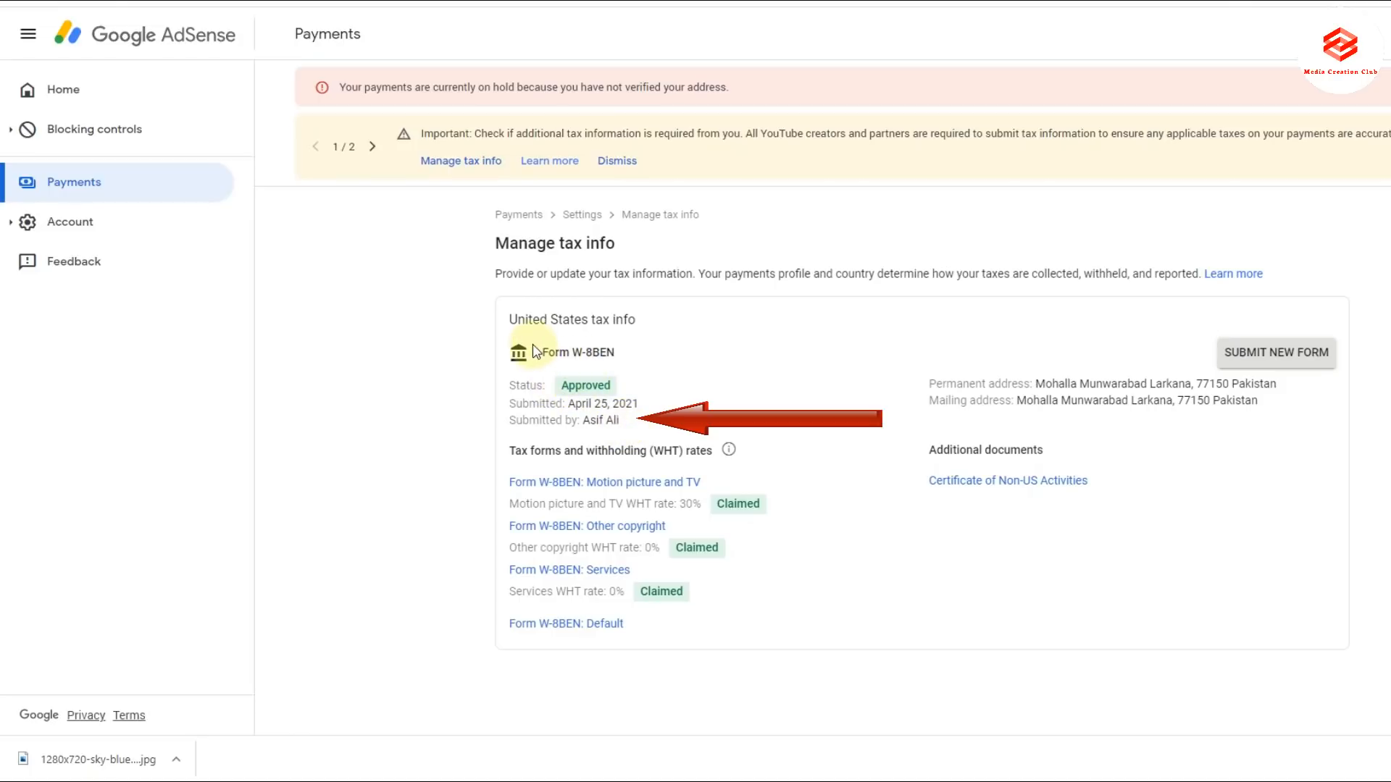
mouse_move(632, 400)
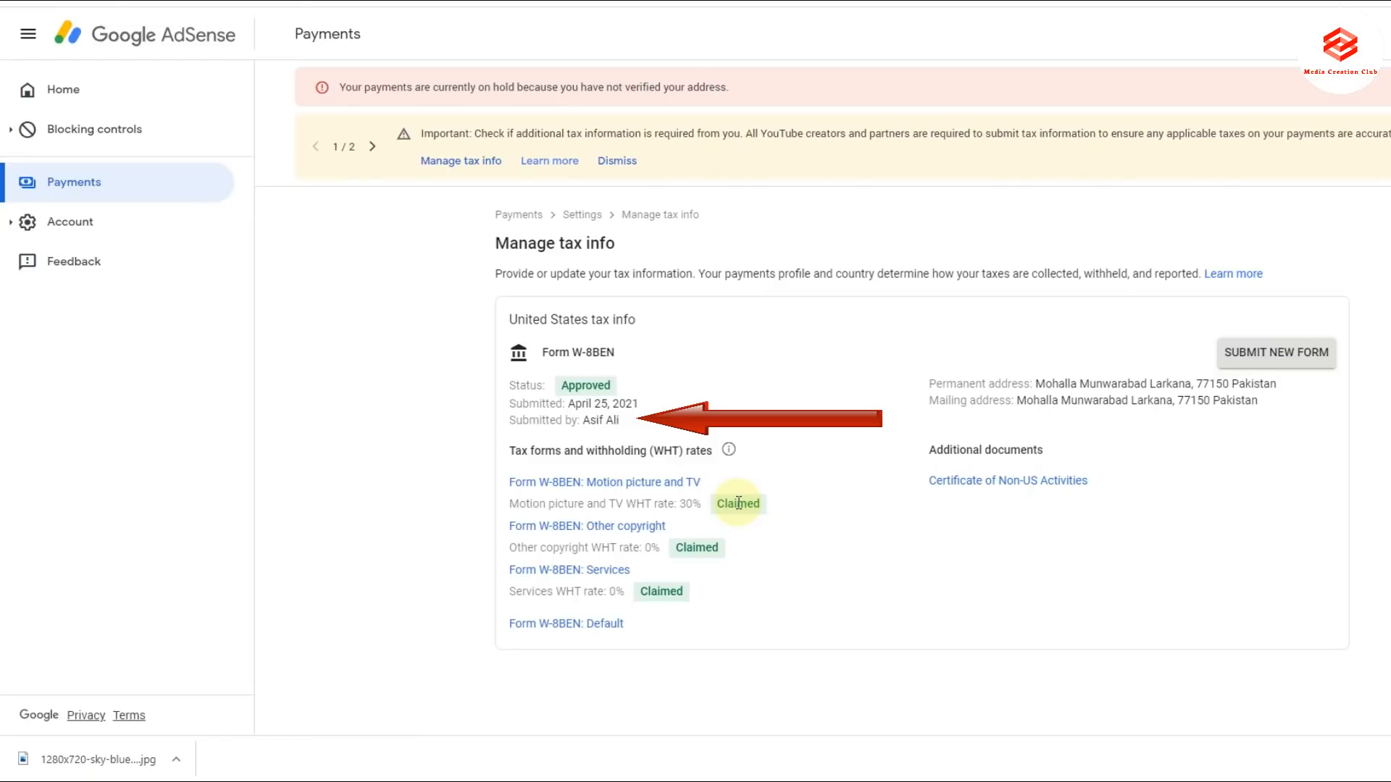
mouse_move(670, 609)
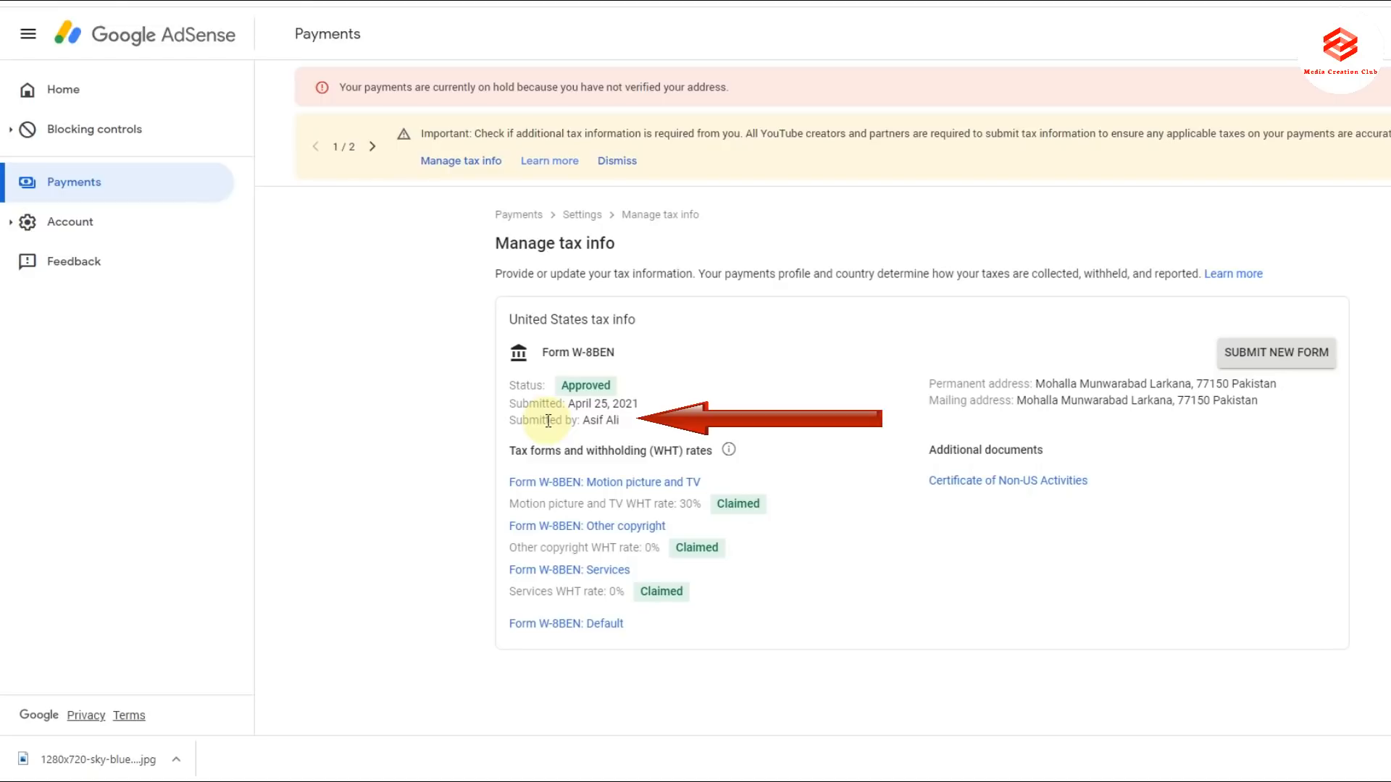
mouse_move(588, 423)
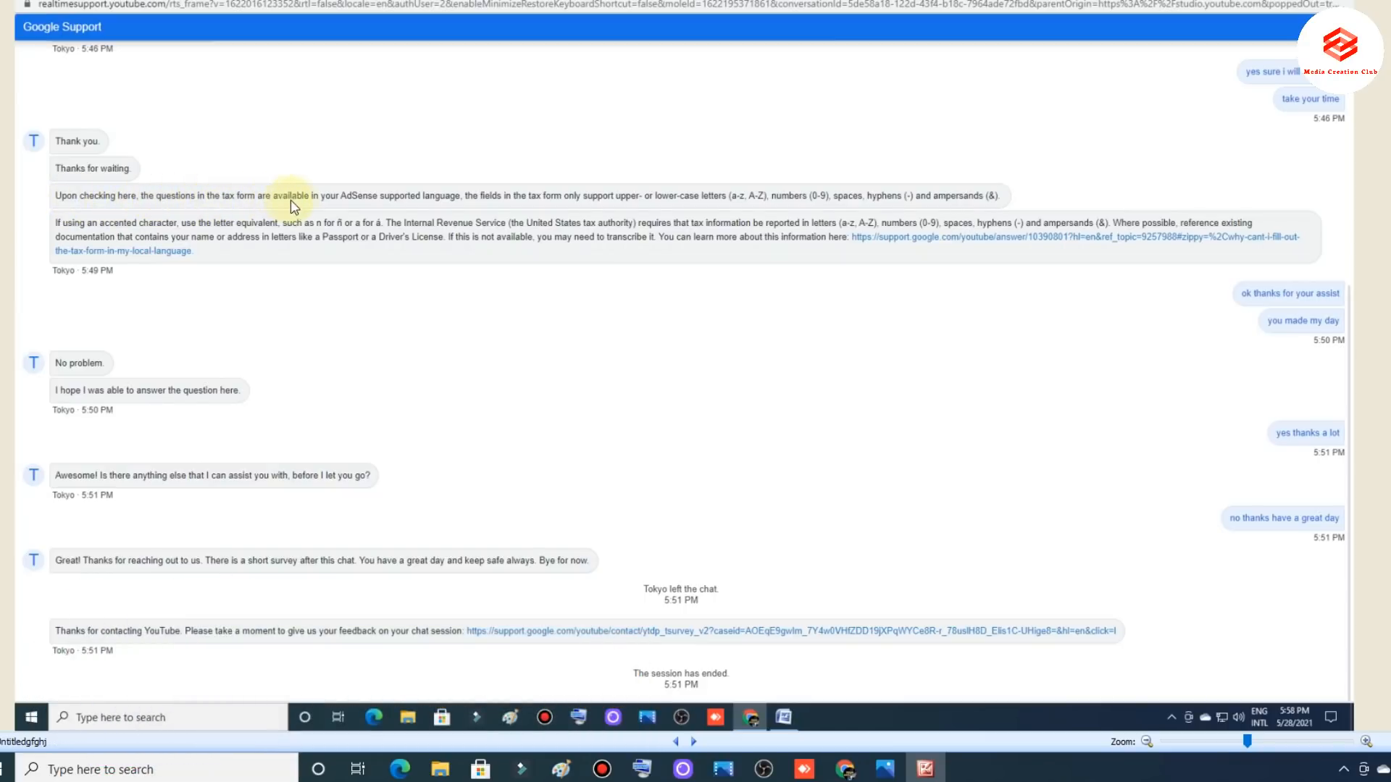
mouse_move(403, 211)
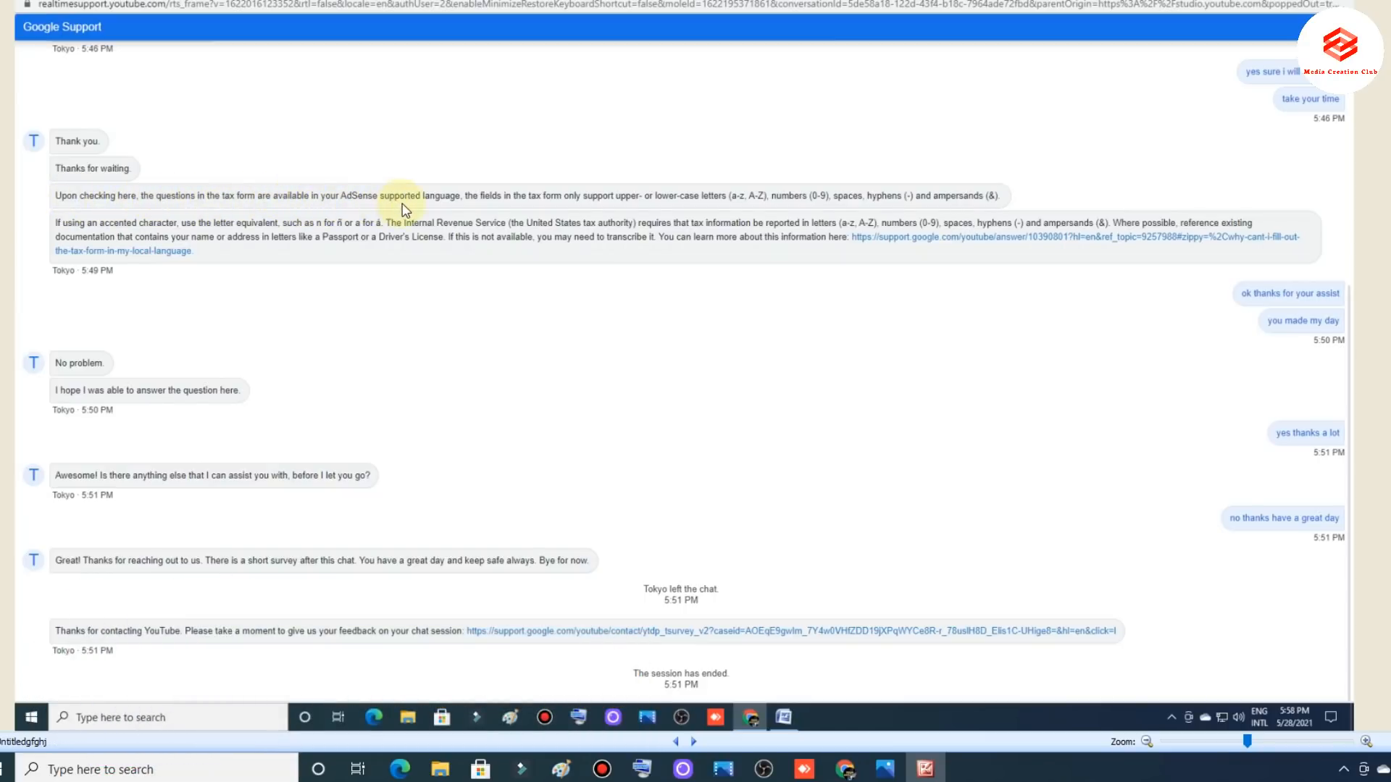
mouse_move(435, 206)
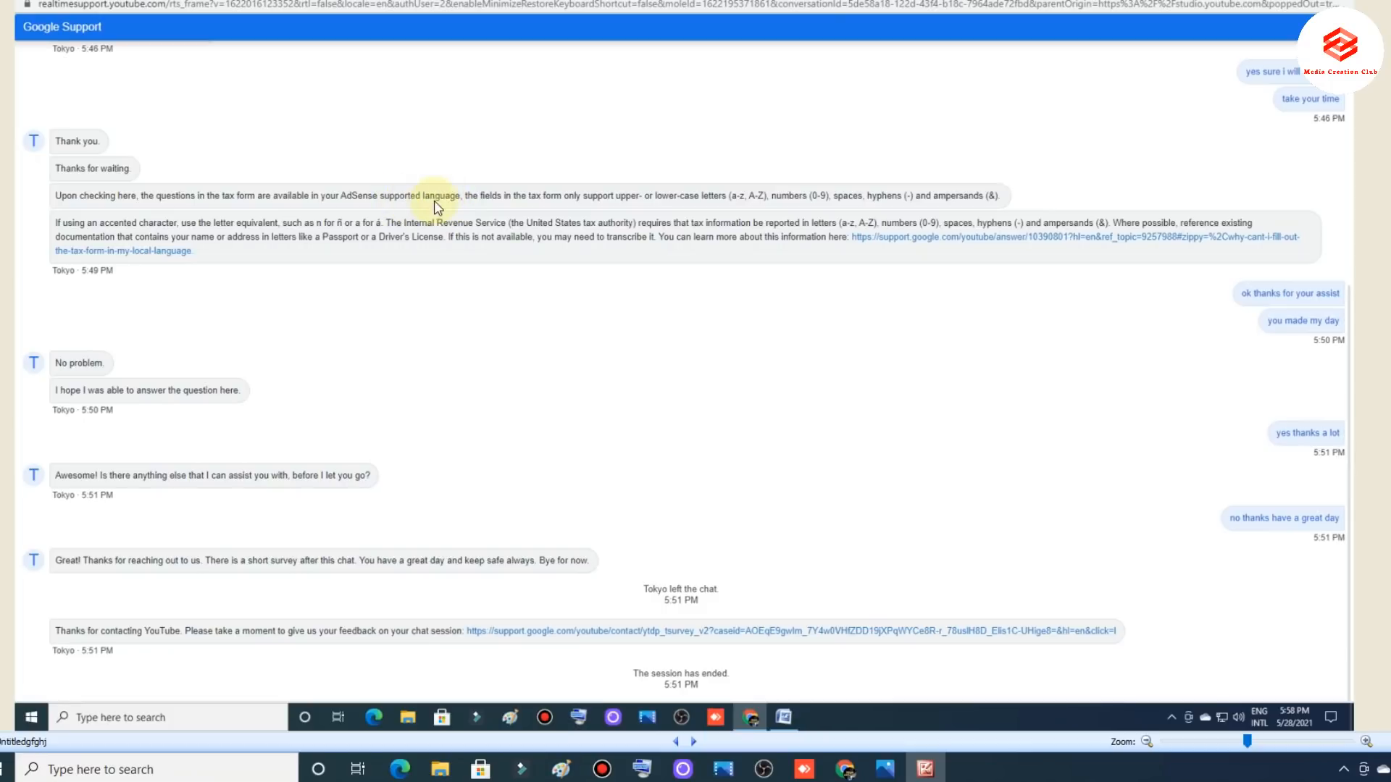
mouse_move(754, 210)
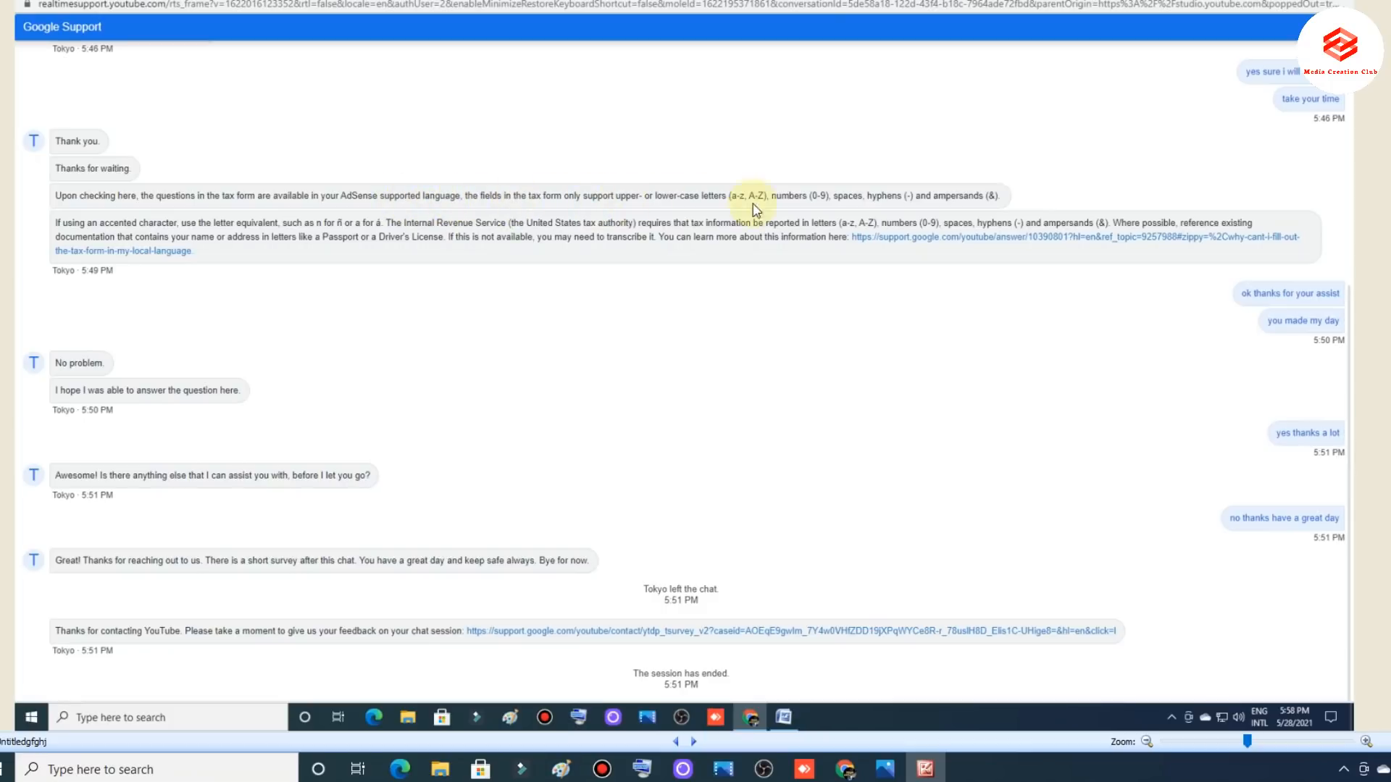
mouse_move(1014, 217)
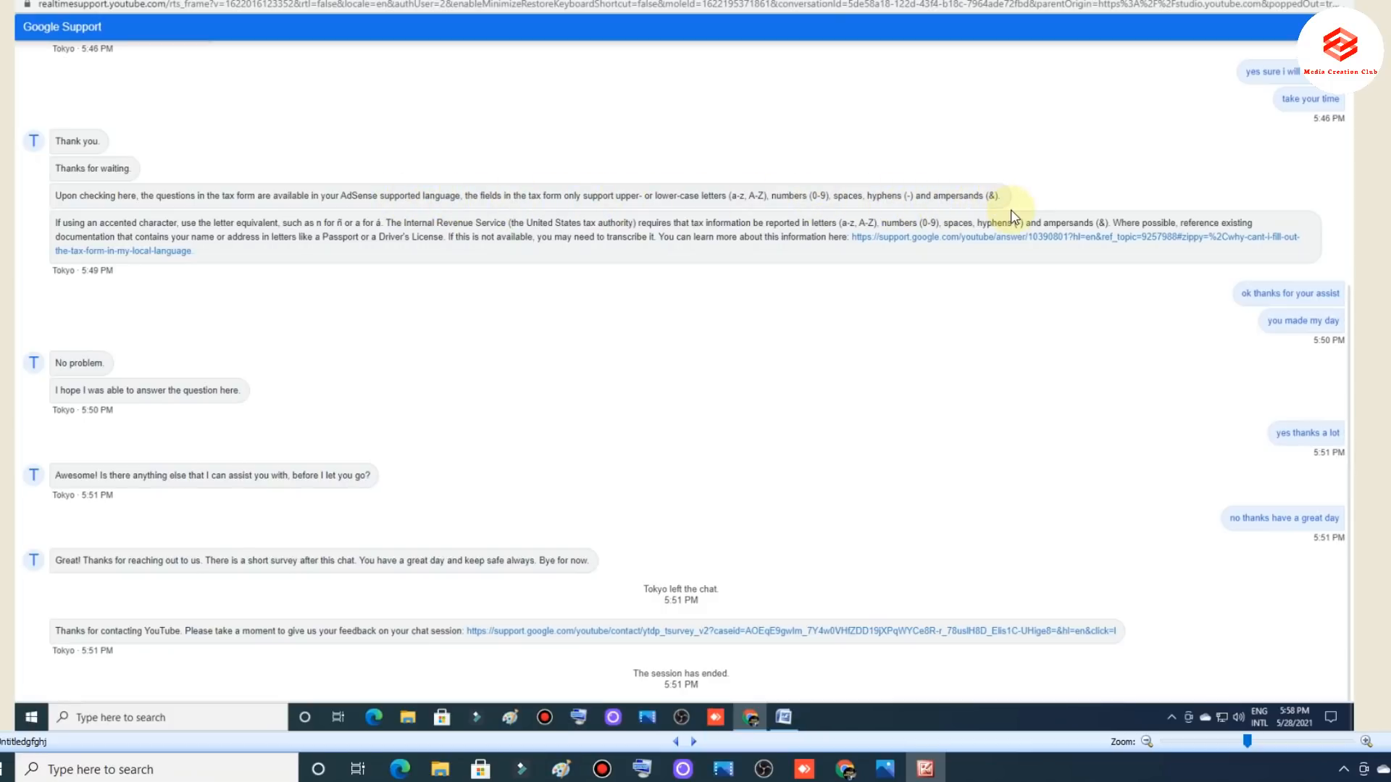
mouse_move(473, 249)
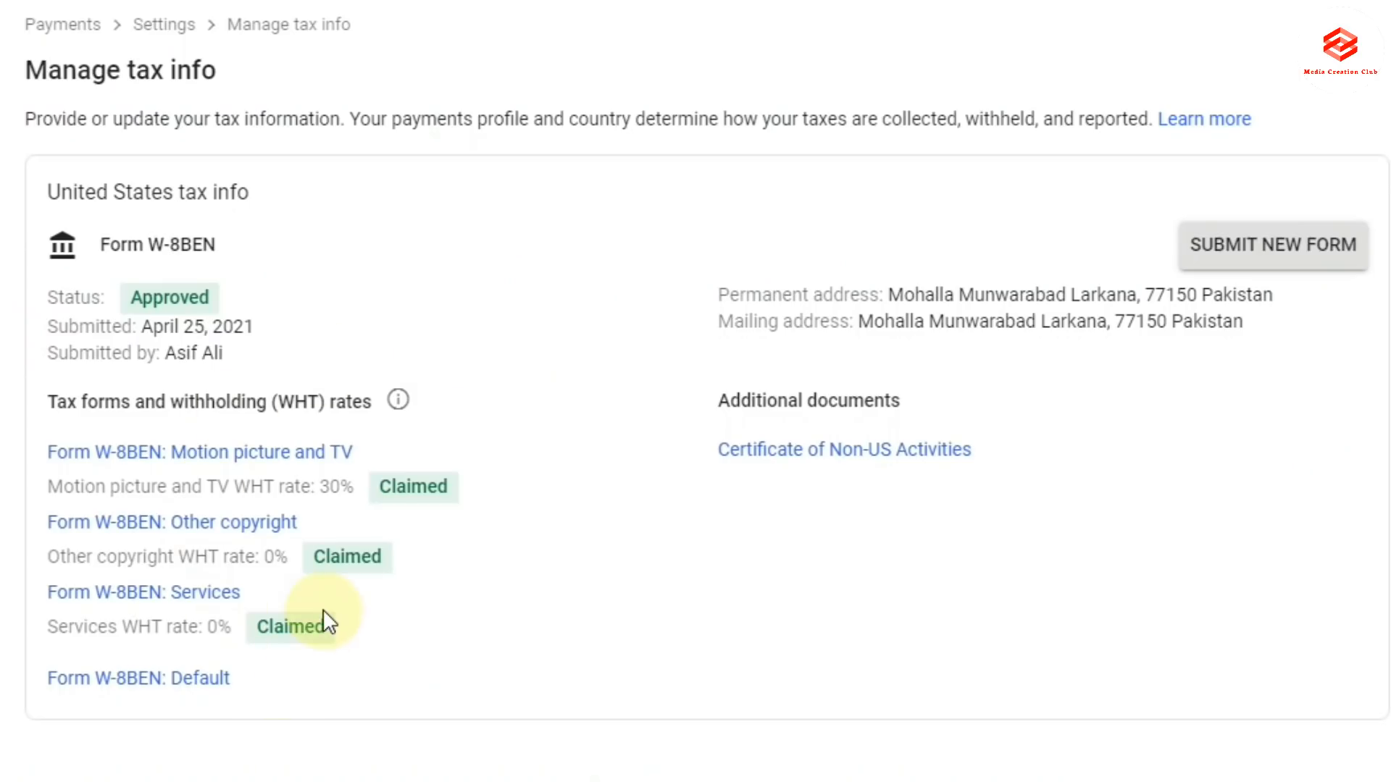
mouse_move(347, 533)
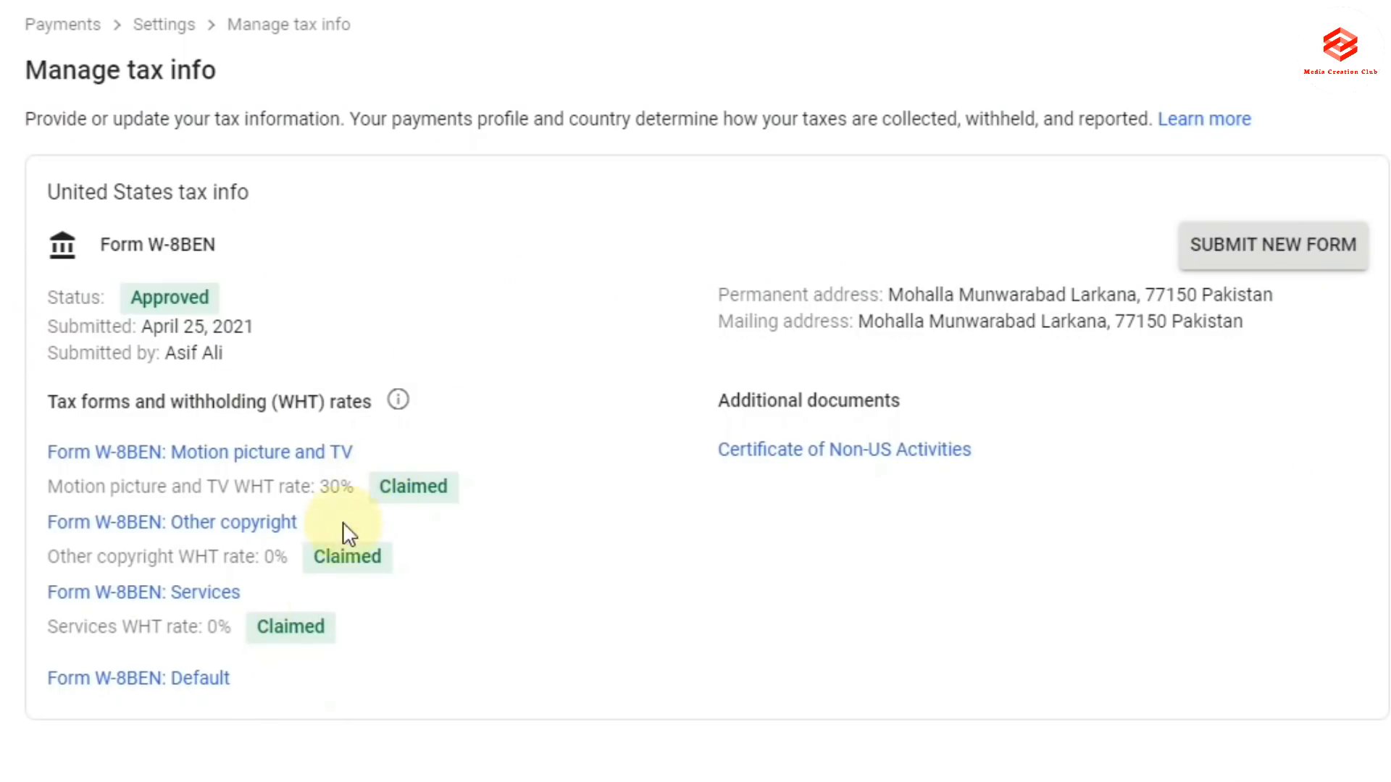
mouse_move(168, 359)
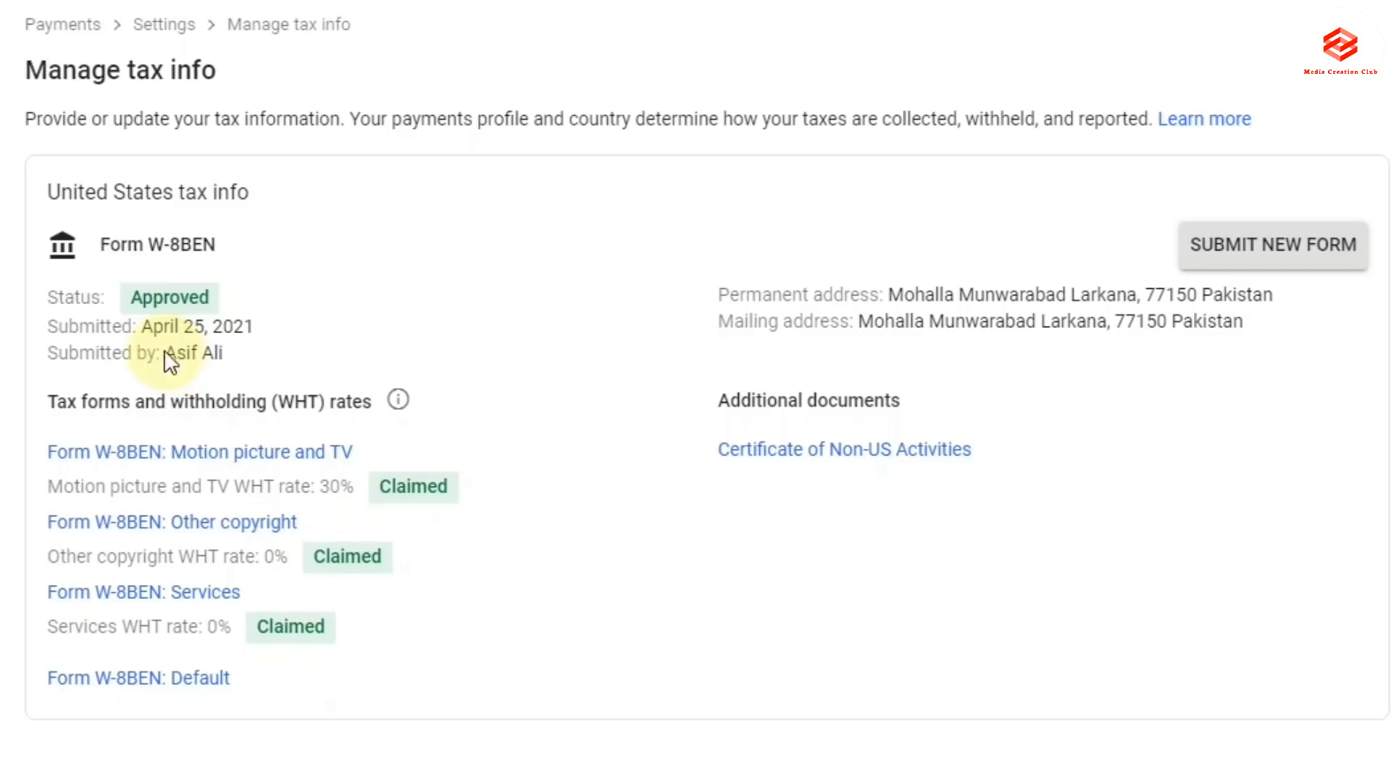